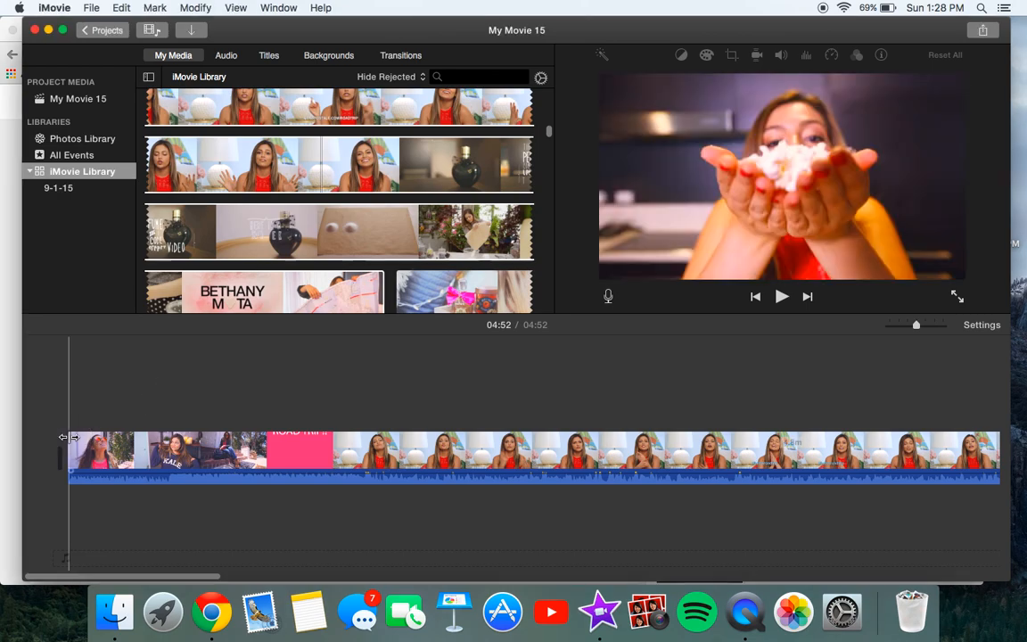
Split the long clip at 1:30 where the talking part ends, ready to remove the rest
drag(71, 449, 343, 455)
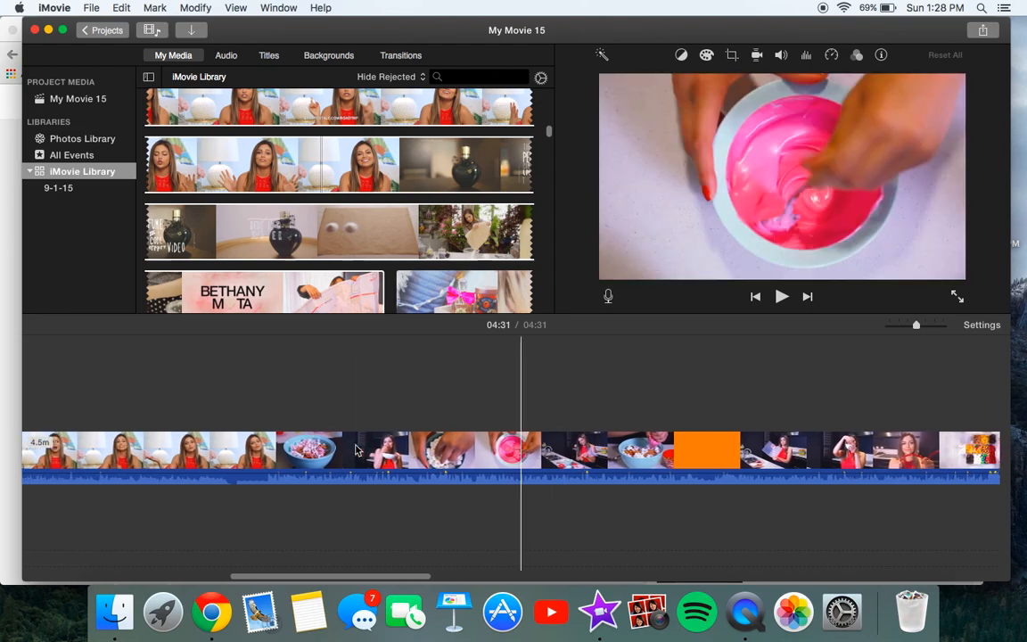
click(621, 450)
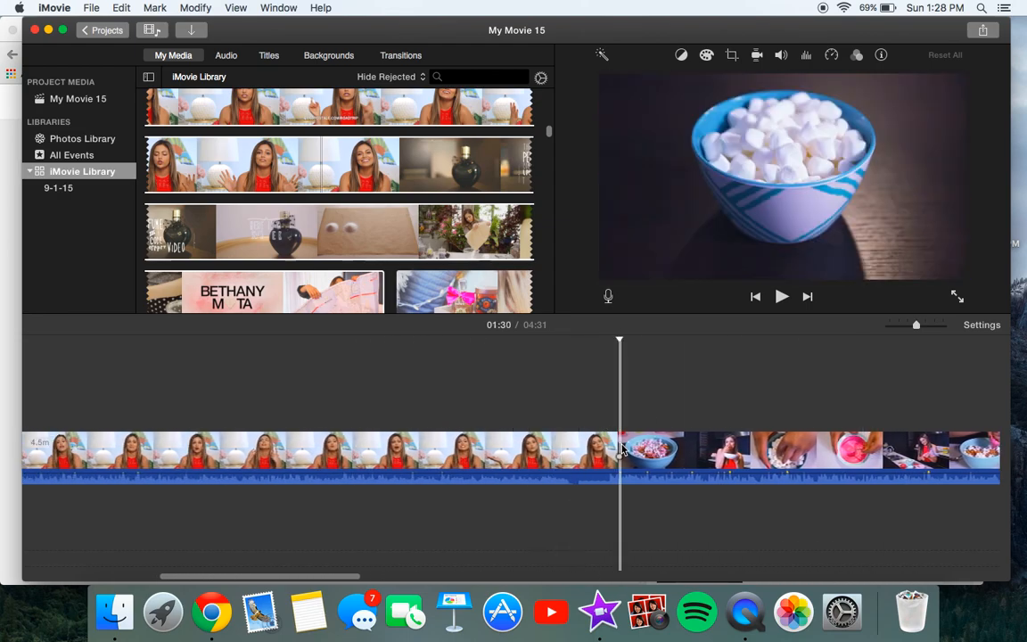
right_click(651, 450)
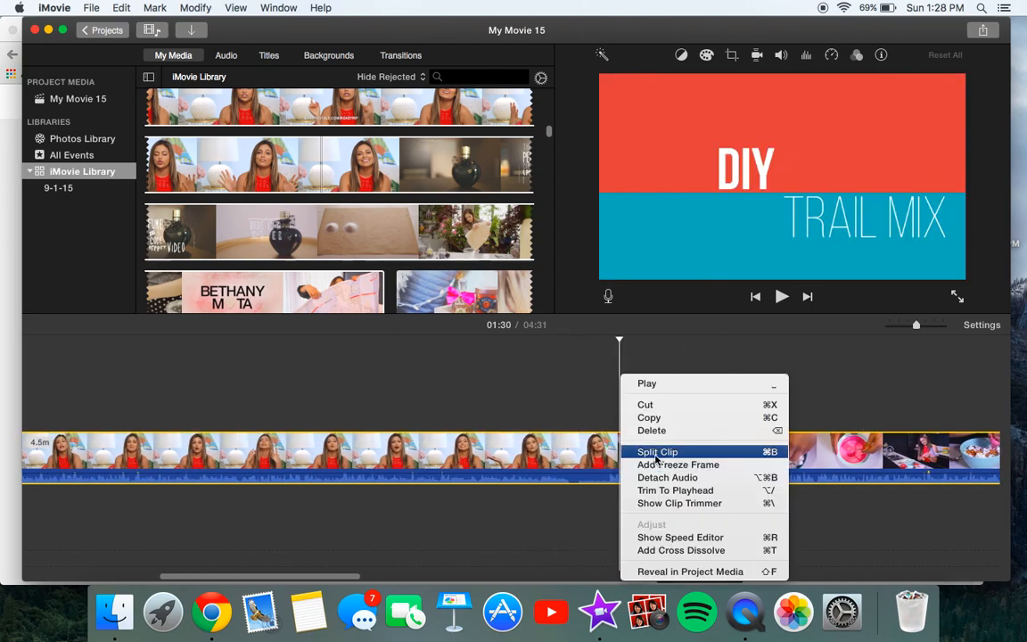
click(657, 453)
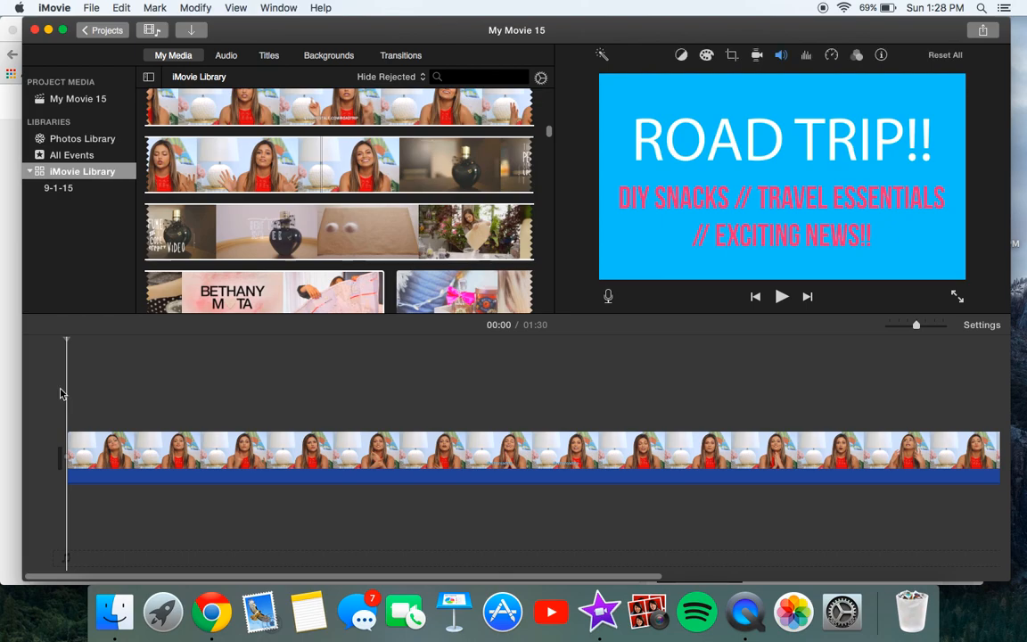
Remove unwanted stretches and trim the first clip's edge, leaving three clips totalling about 19 seconds
click(350, 393)
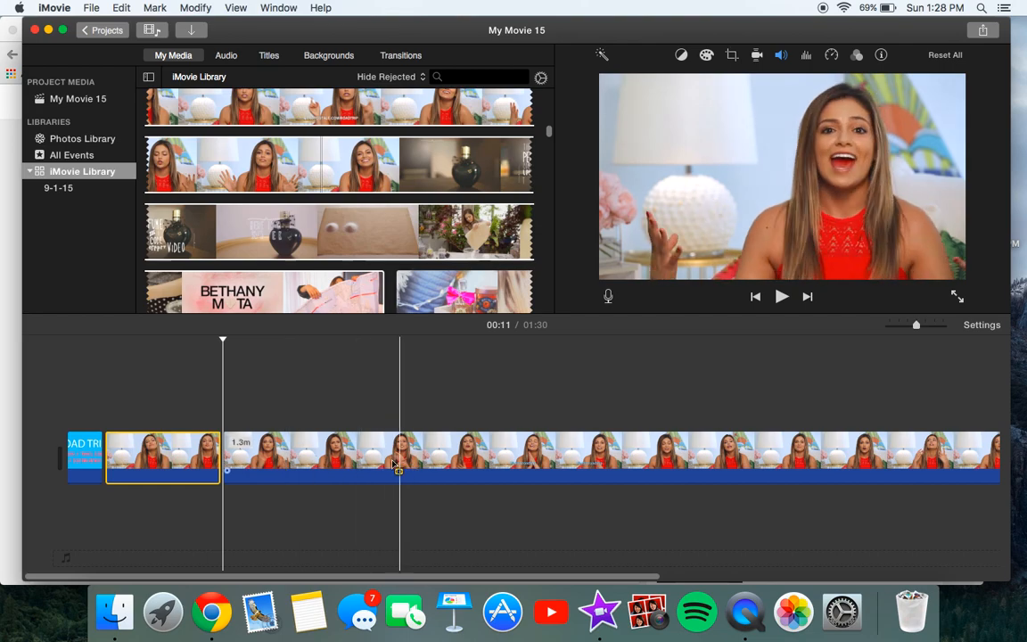
click(282, 457)
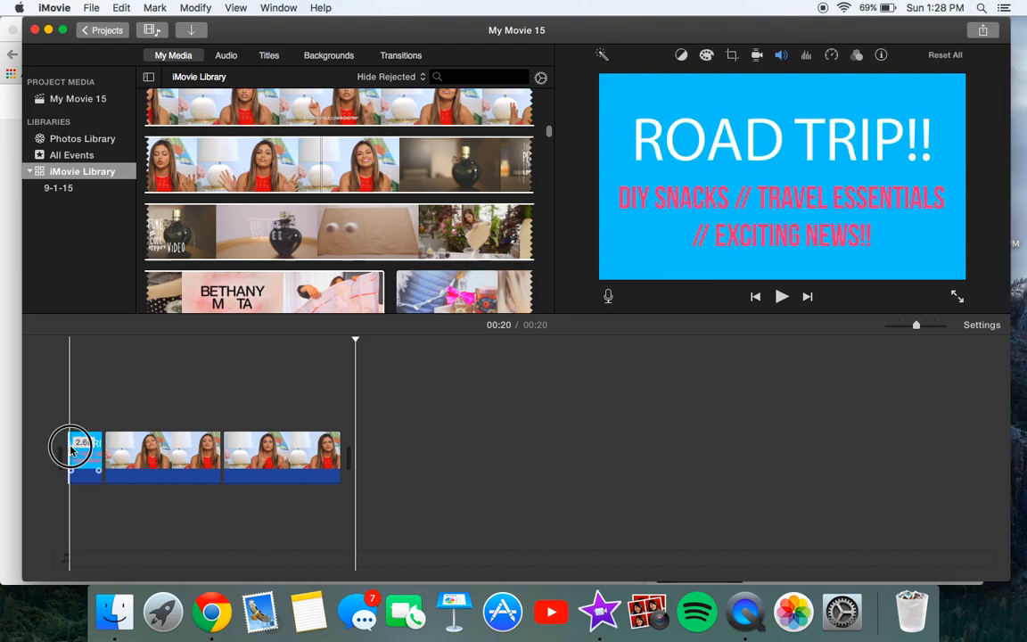
drag(71, 450, 86, 449)
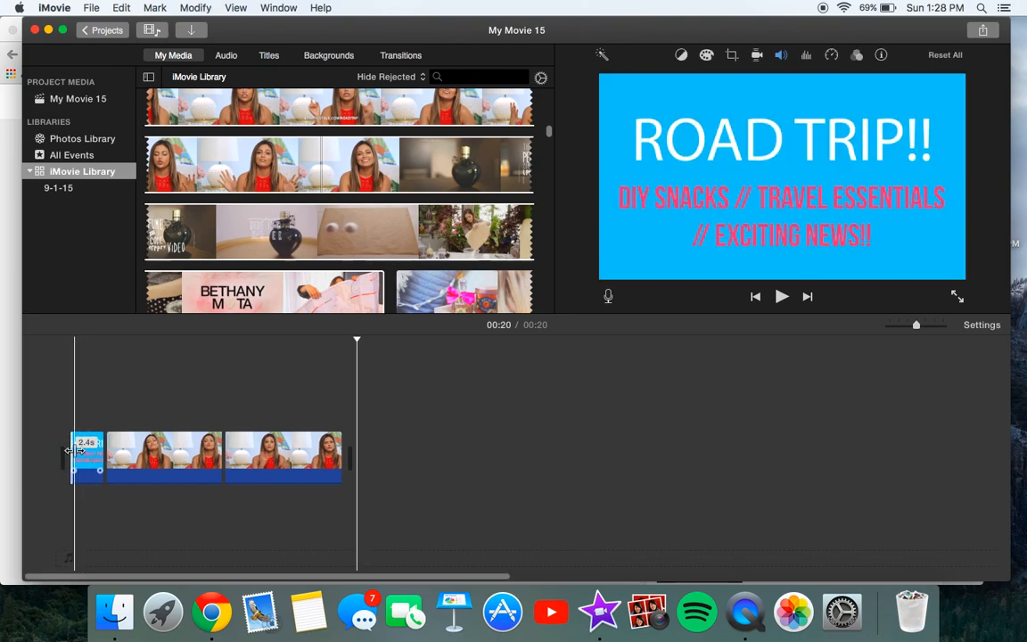
drag(72, 450, 99, 449)
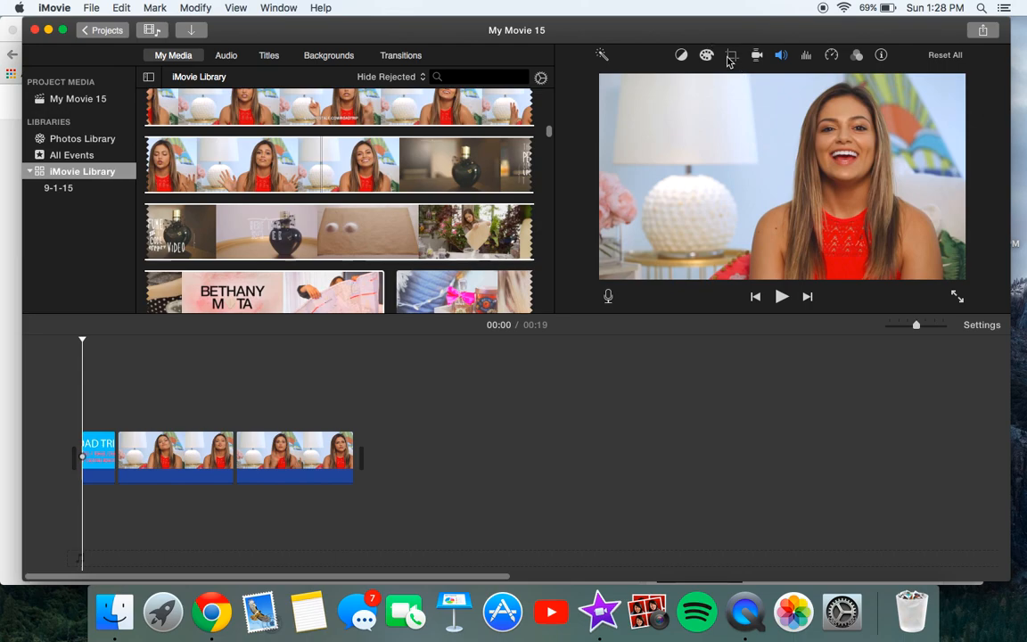
Apply a Ken Burns crop to the first clip and frame it tightly around the speaker's face
click(731, 53)
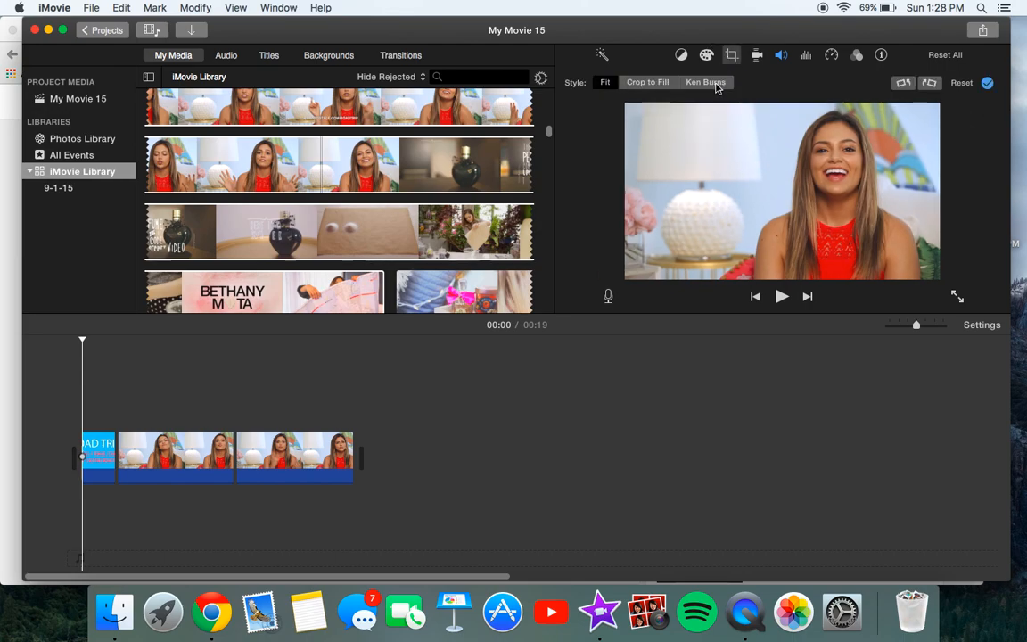
click(707, 83)
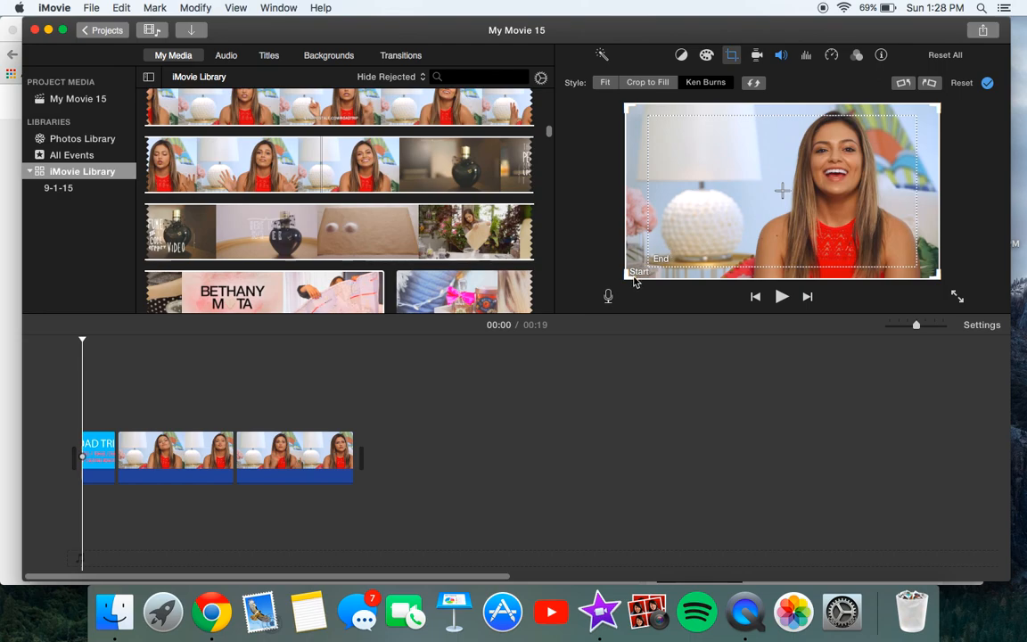
mouse_move(689, 241)
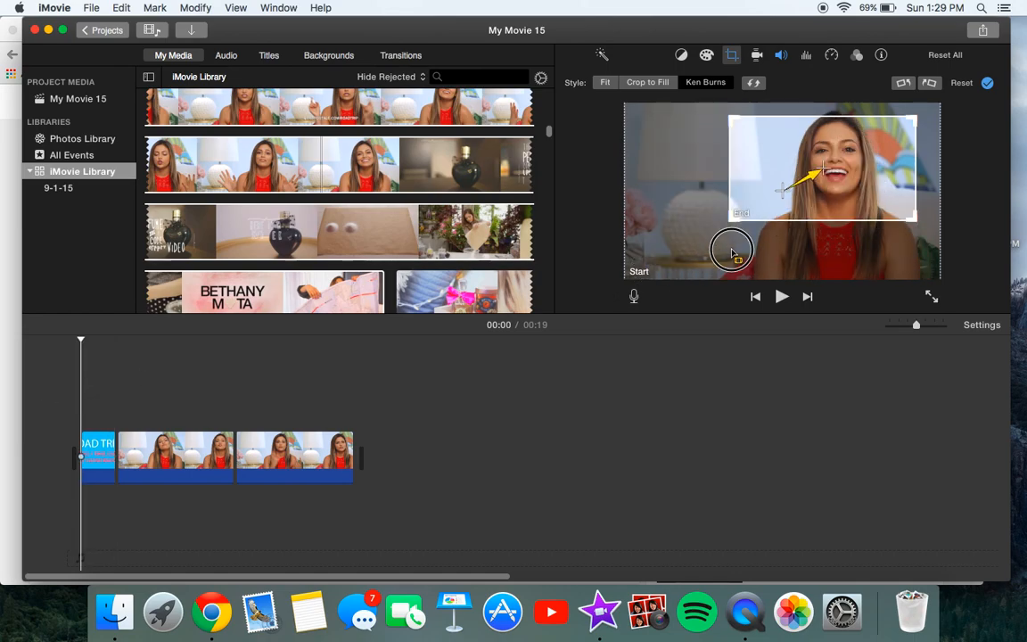
drag(731, 250, 838, 182)
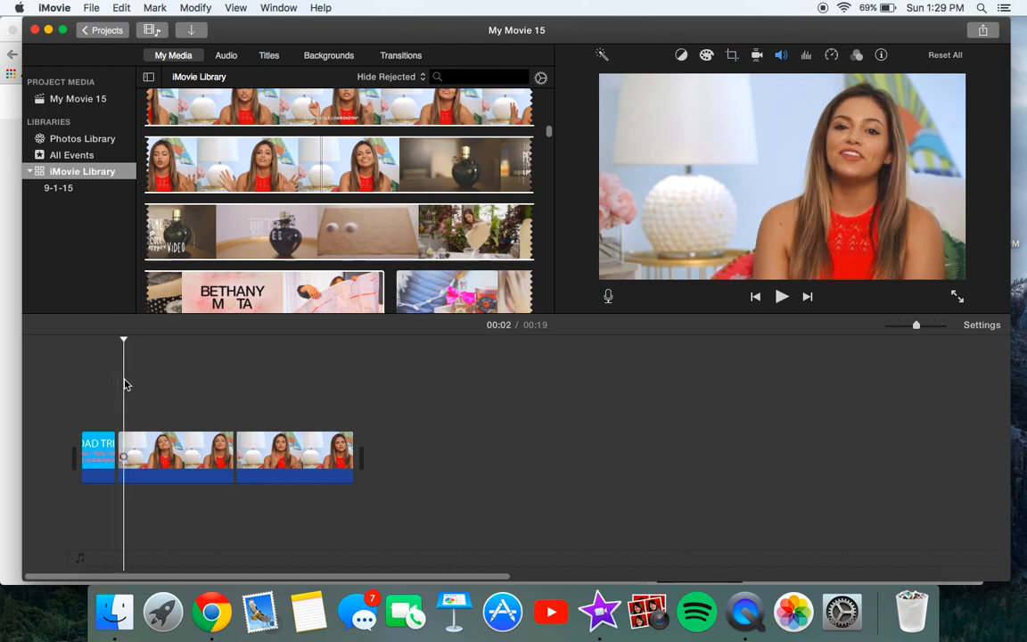
Set the second clip to Crop to Fill with the crop box held over the speaker's face
click(732, 53)
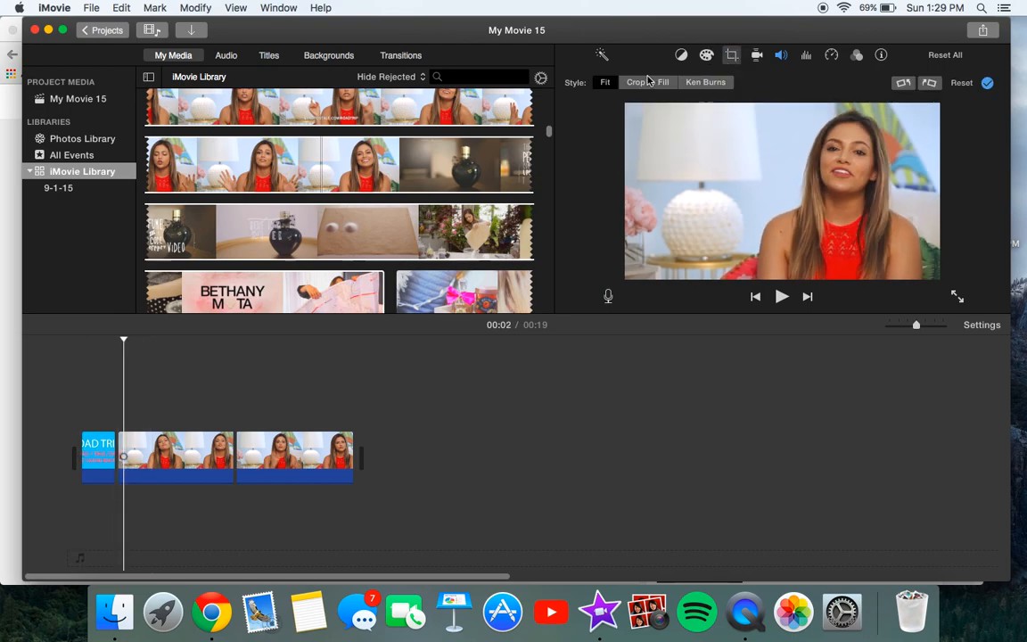
click(647, 82)
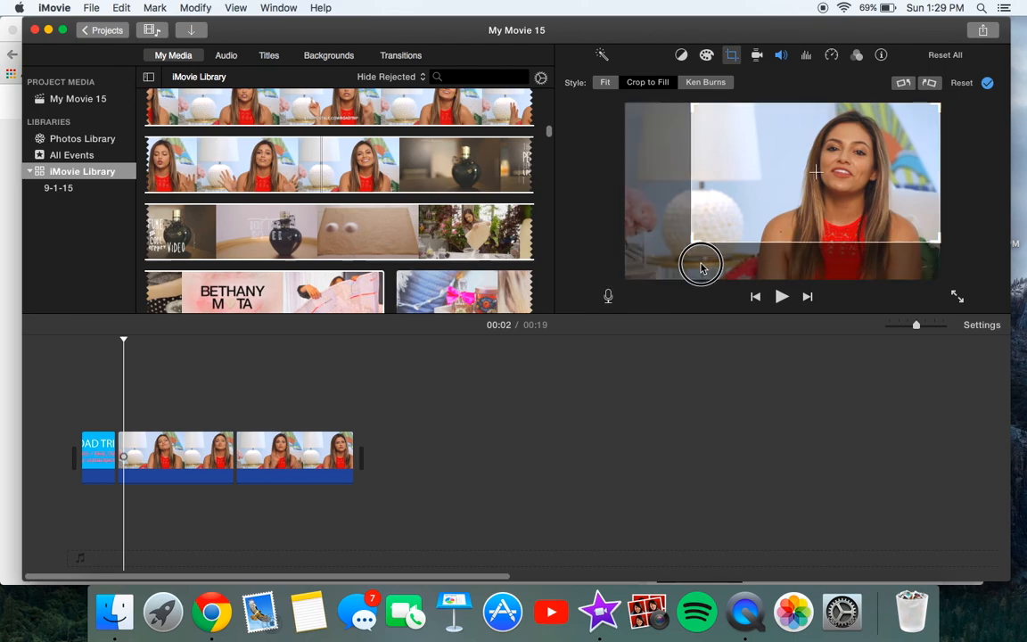
drag(700, 268, 811, 175)
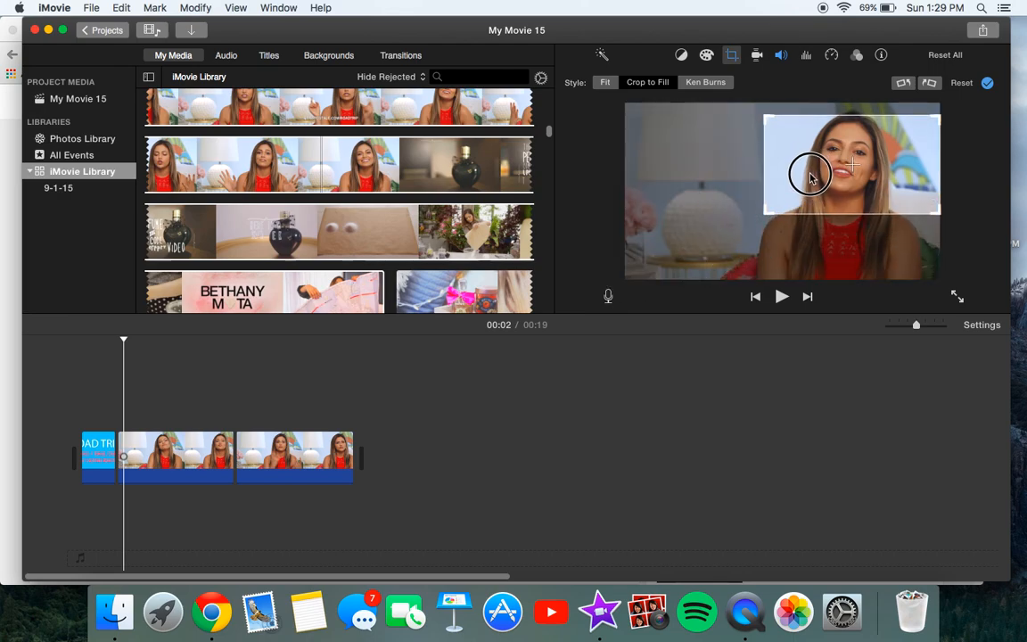
drag(811, 175, 834, 143)
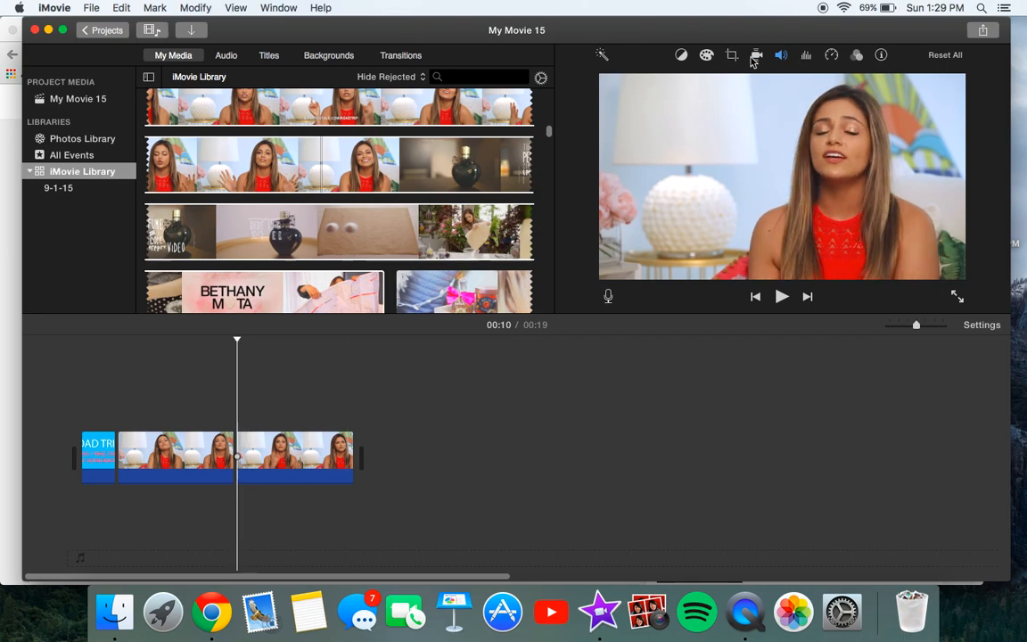
Give the third clip a Ken Burns movement whose End frame sits tight on the speaker's face
click(731, 53)
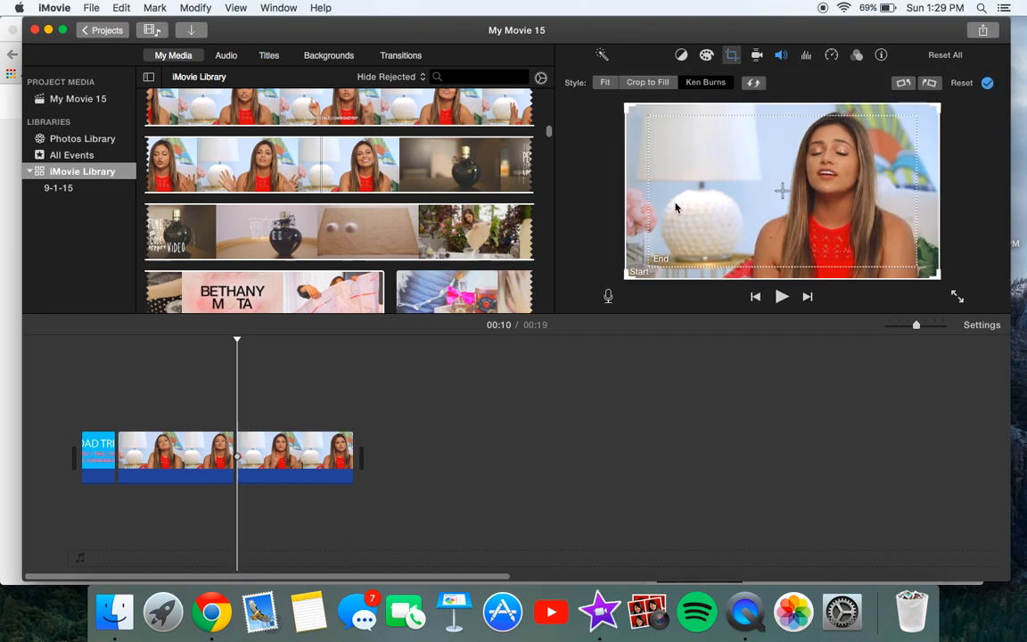
mouse_move(678, 250)
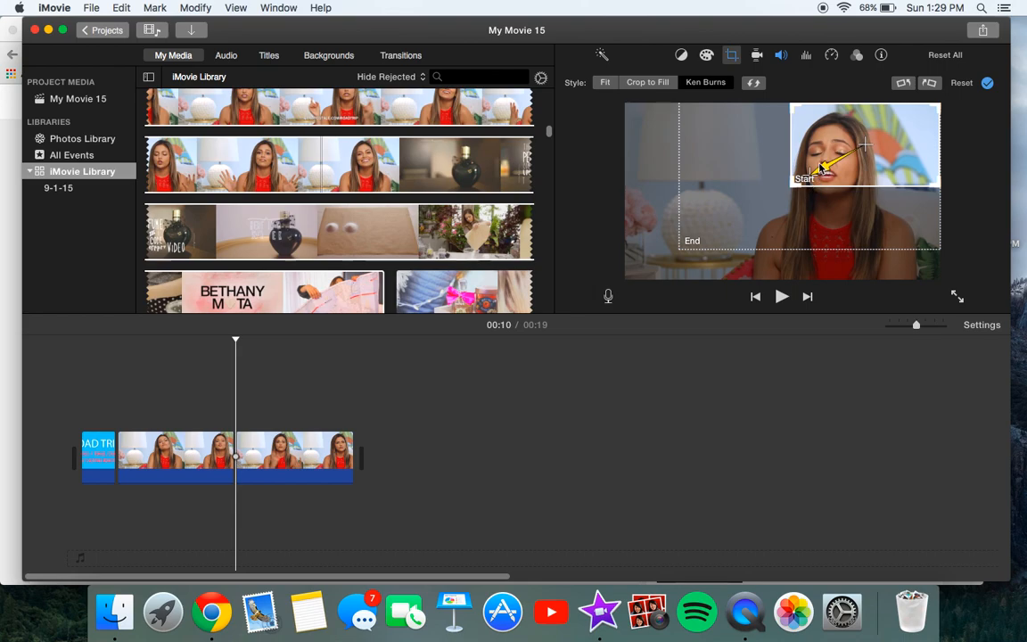
drag(824, 164, 806, 172)
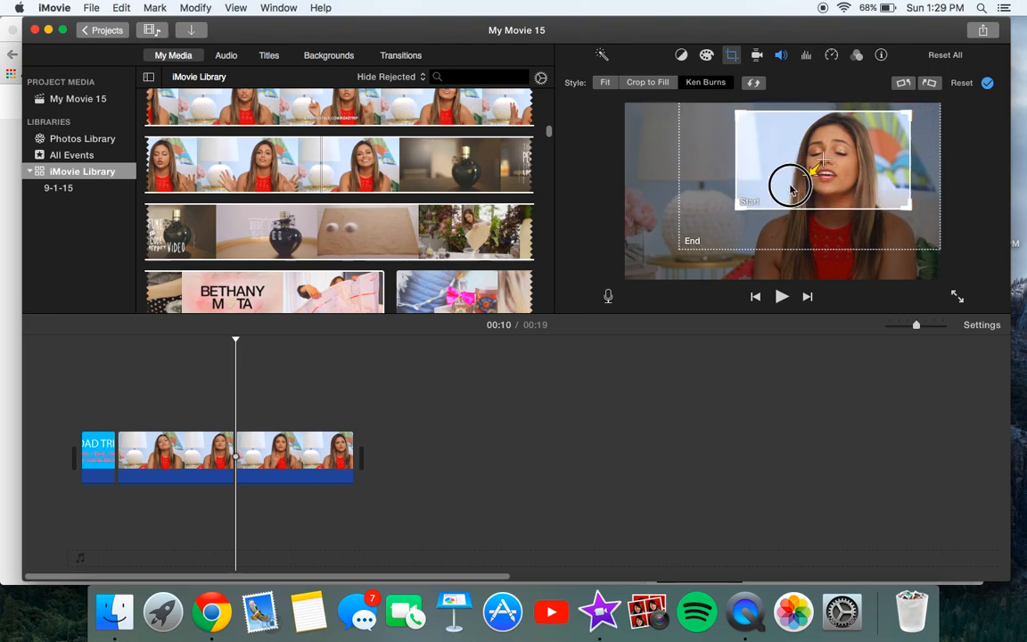
drag(791, 187, 874, 147)
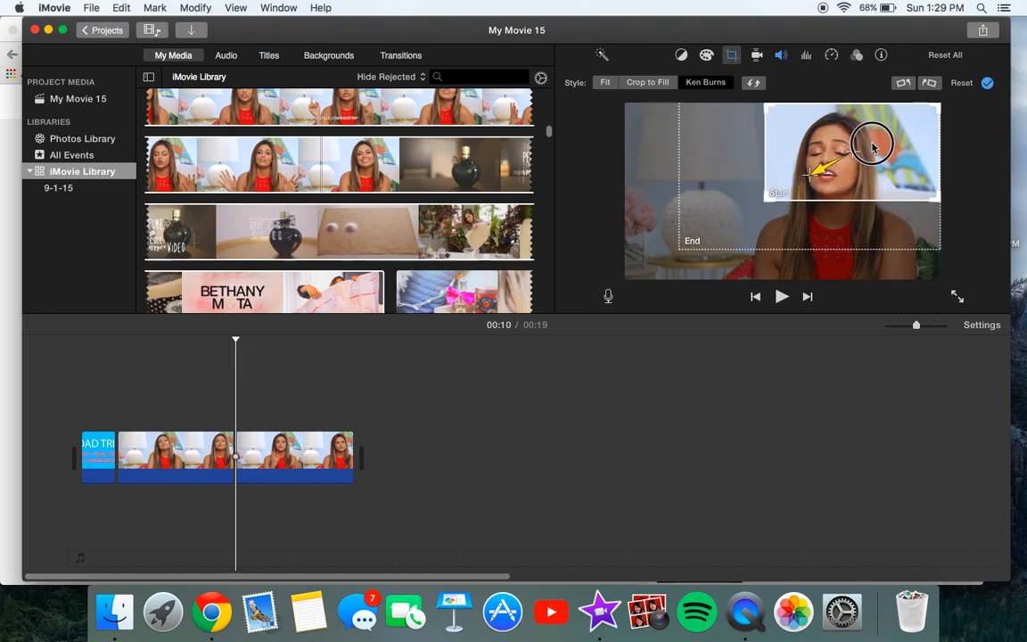
drag(872, 148, 842, 171)
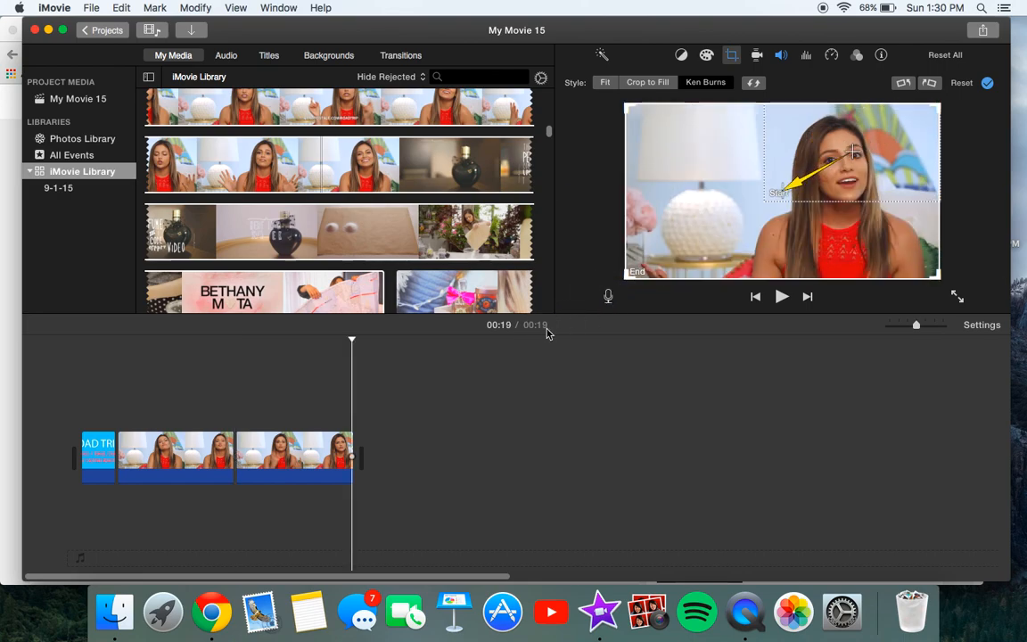
mouse_move(485, 368)
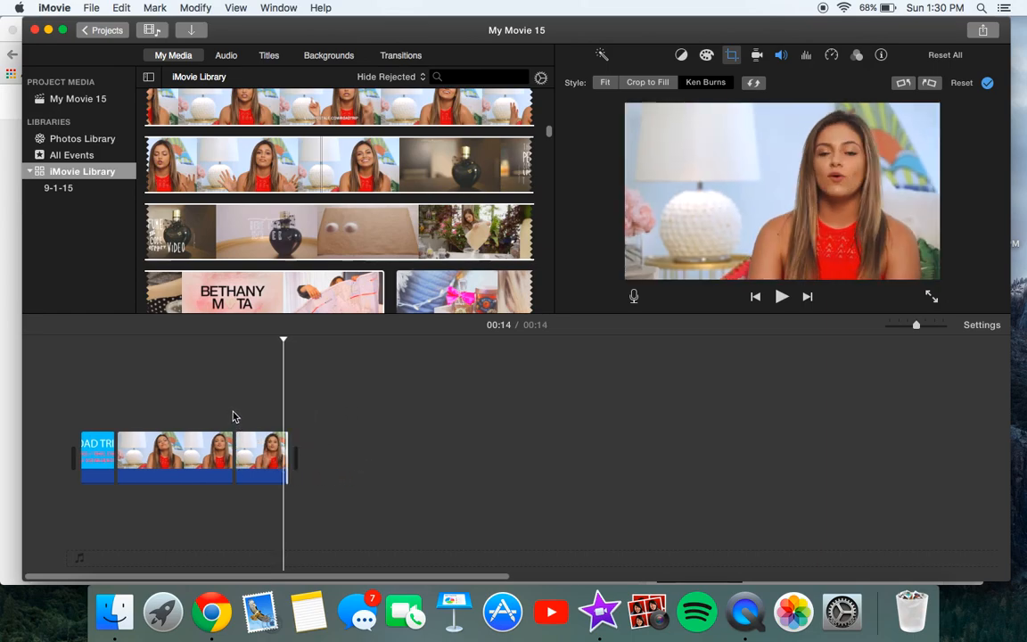
Close the cropping controls after reframing the last clip
click(781, 296)
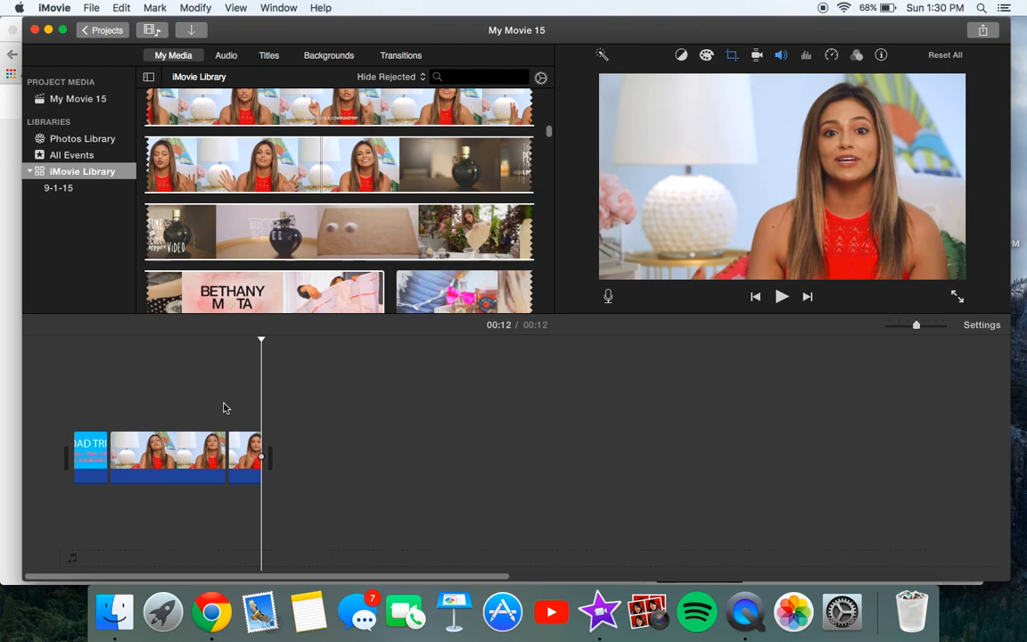
mouse_move(171, 399)
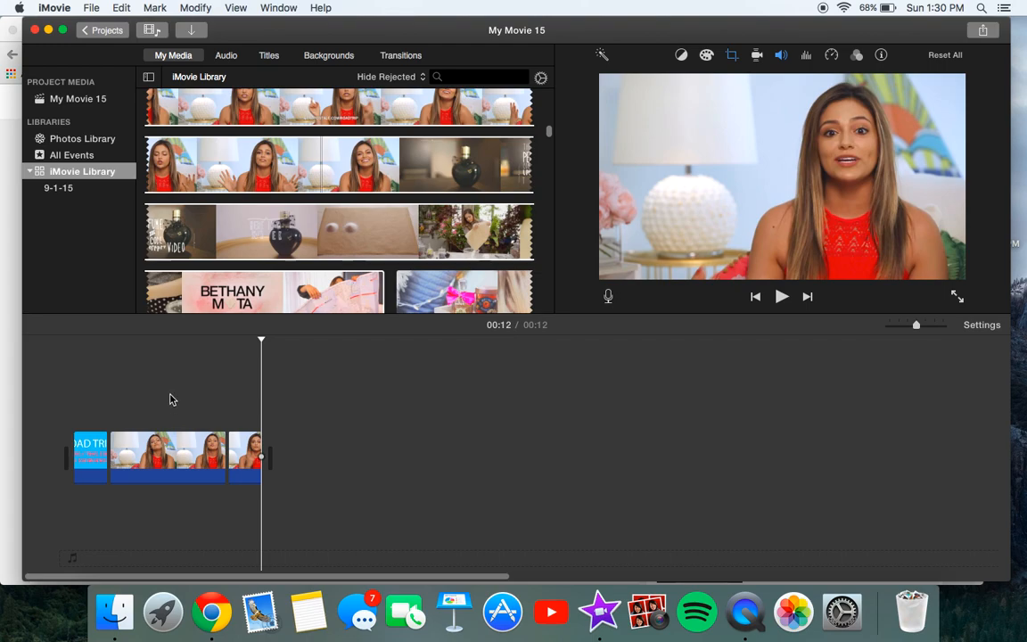